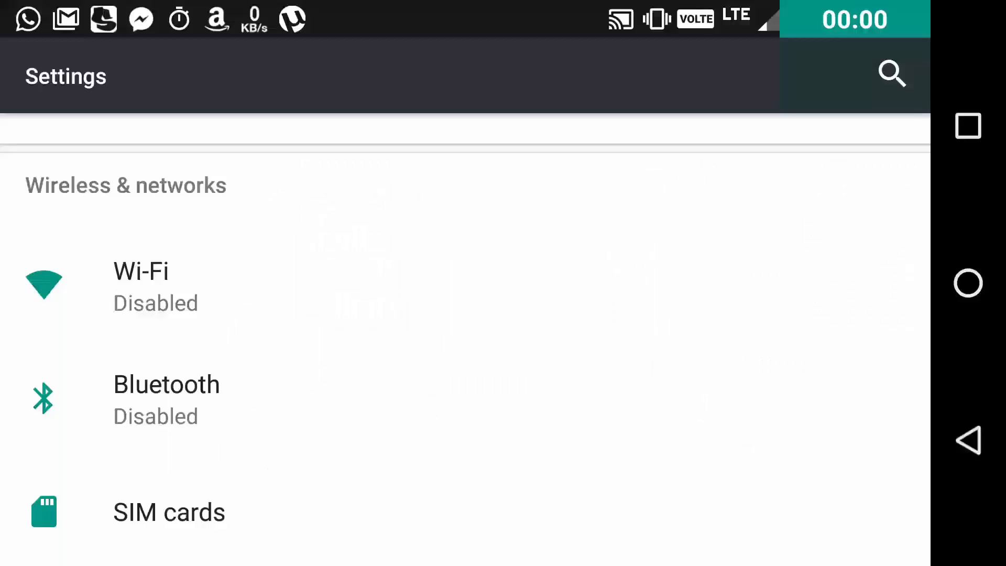
Scroll through the Settings list and view the Wi-Fi page, still switched off
scroll(down, 3)
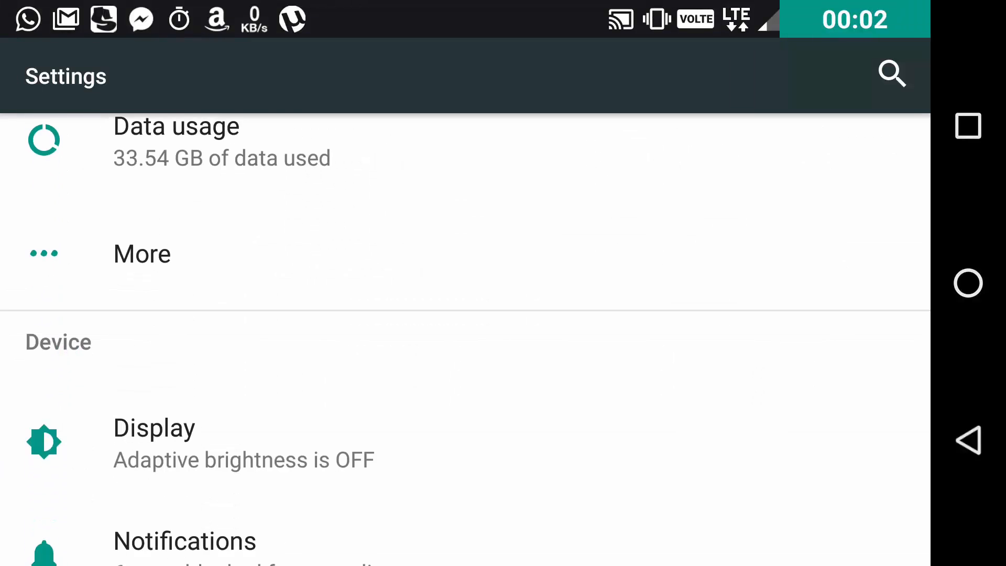
scroll(down, 3)
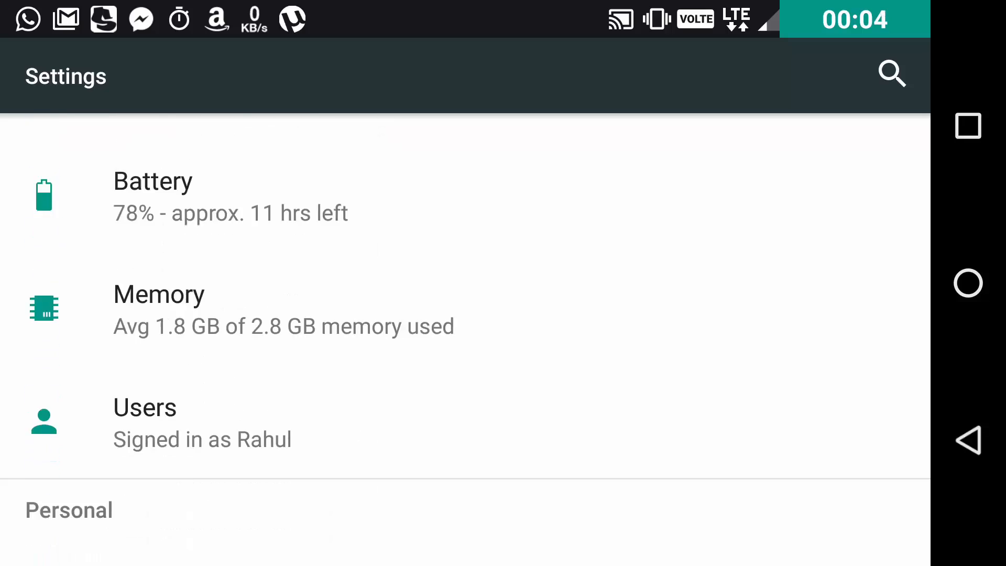
scroll(down, 3)
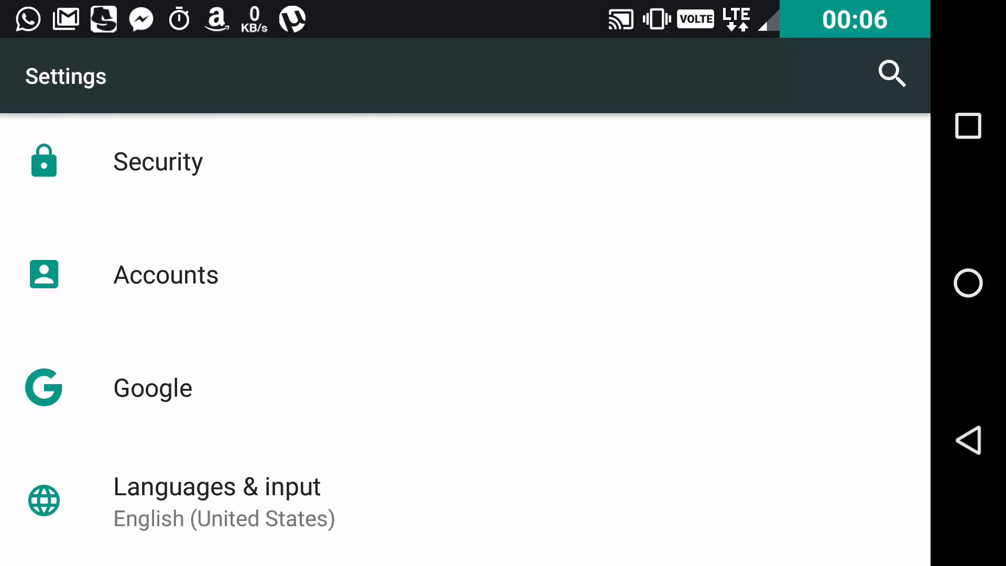
scroll(down, 3)
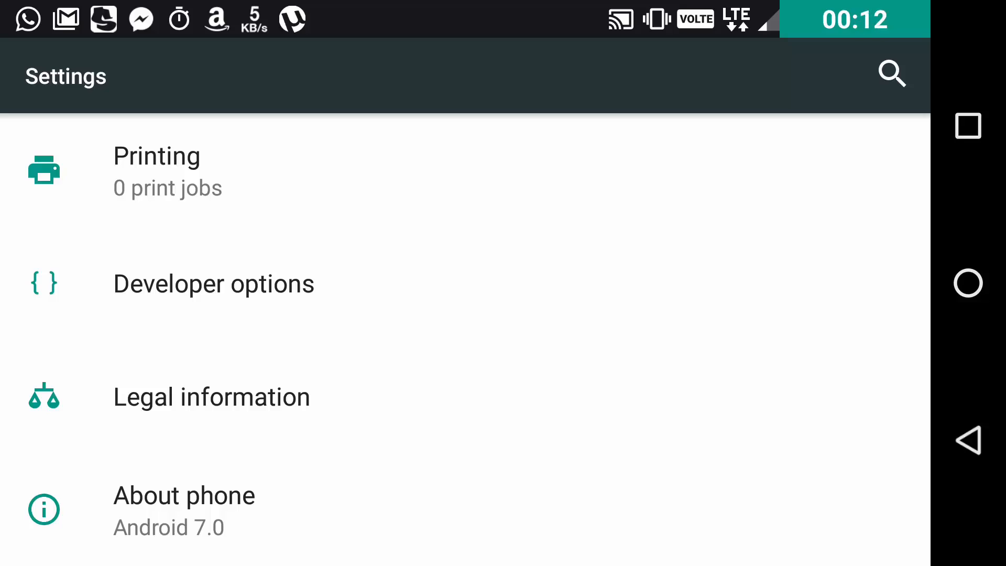
scroll(down, 3)
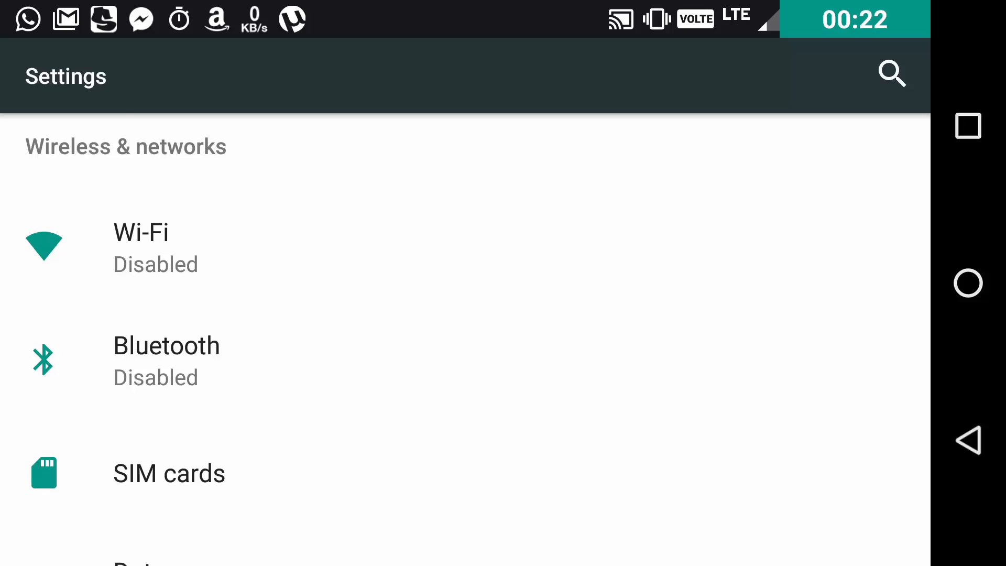
scroll(down, 3)
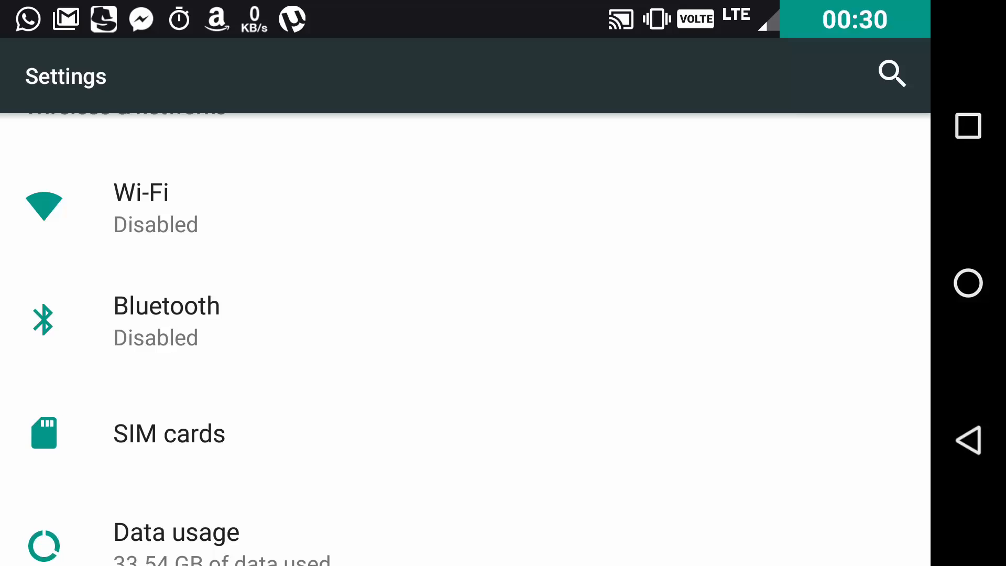
click(256, 206)
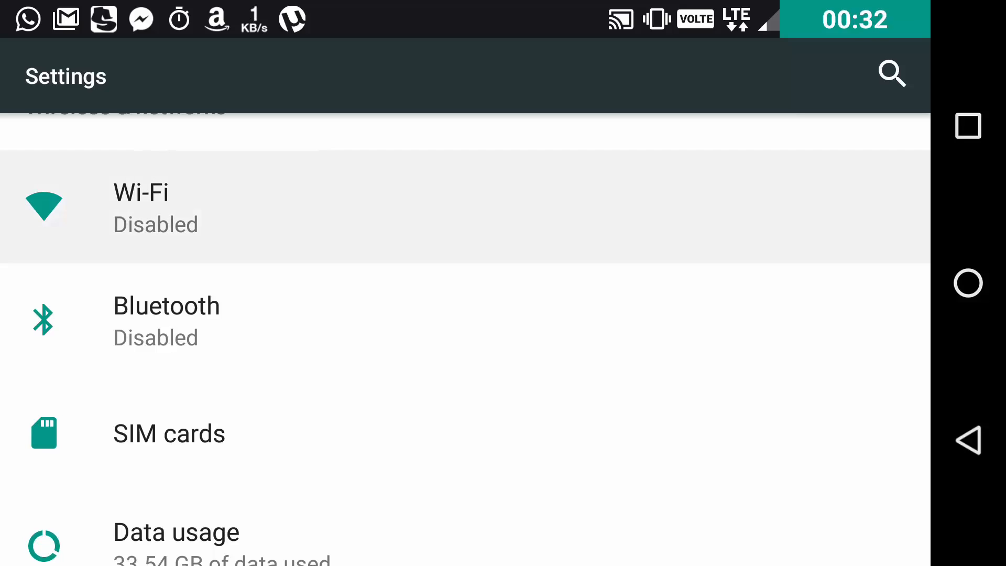
click(141, 193)
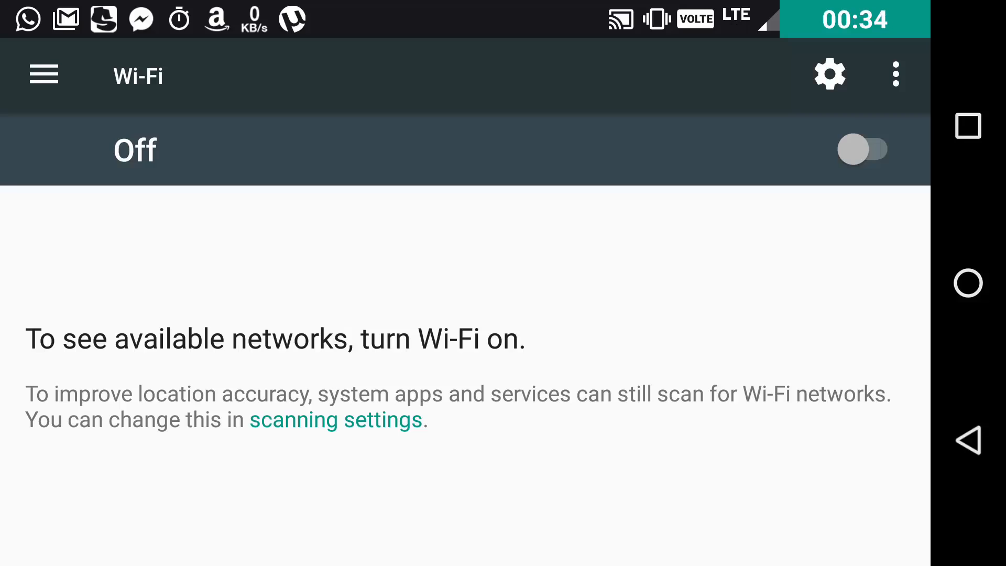
Switch to the Display settings from the navigation drawer
click(44, 73)
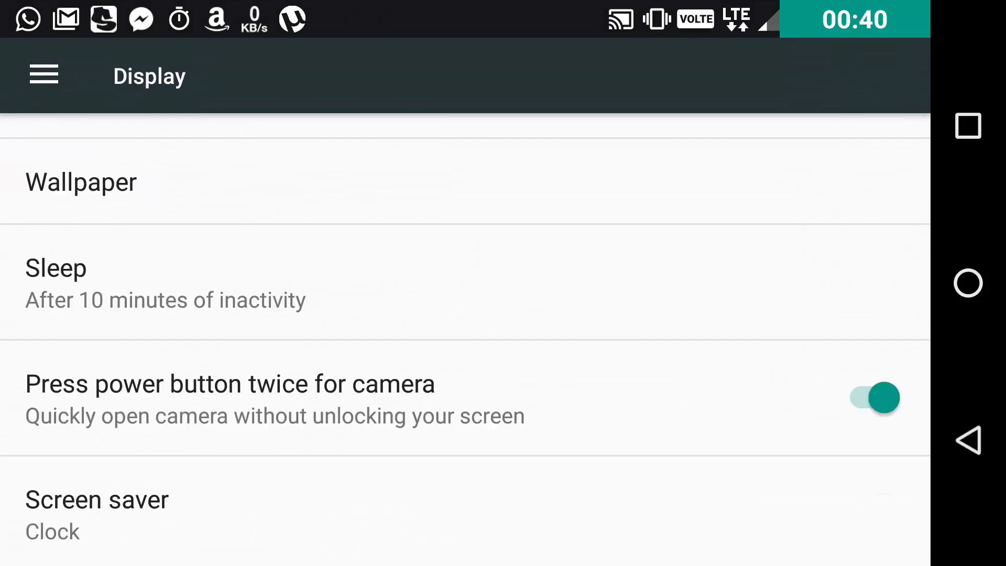
click(44, 74)
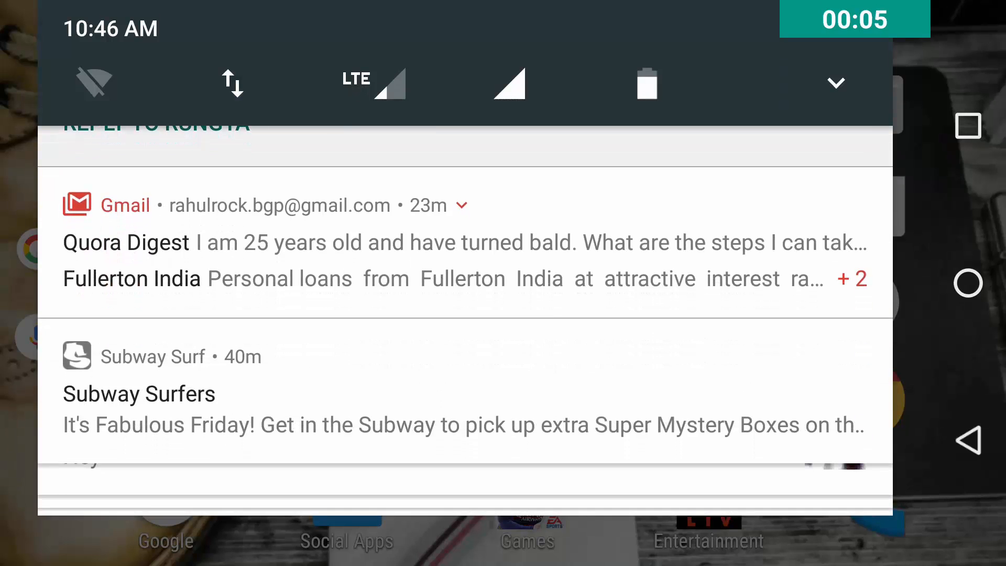
Expand the Gmail bundle and the Quora Digest message to reveal its Archive and Reply actions
click(459, 205)
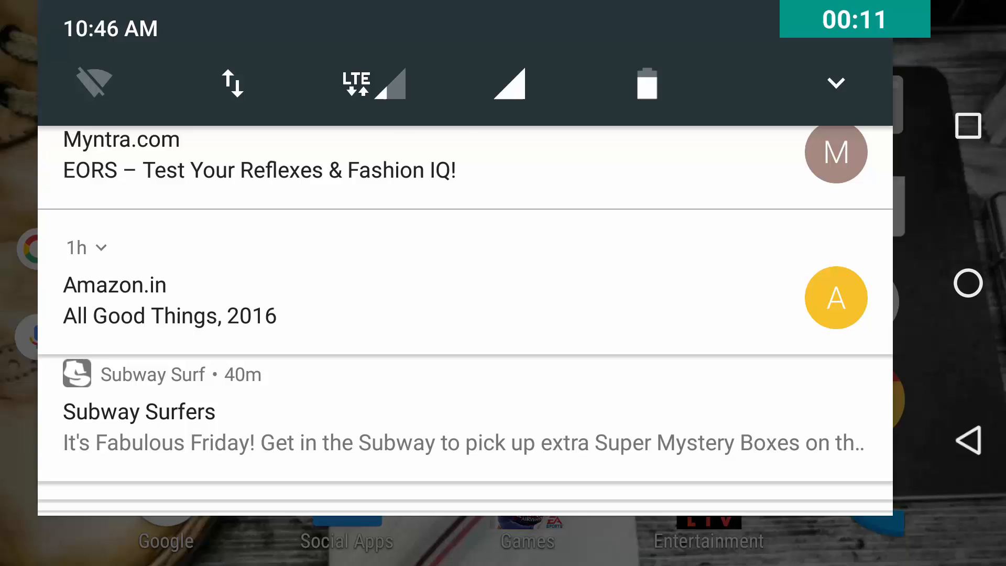
scroll(down, 3)
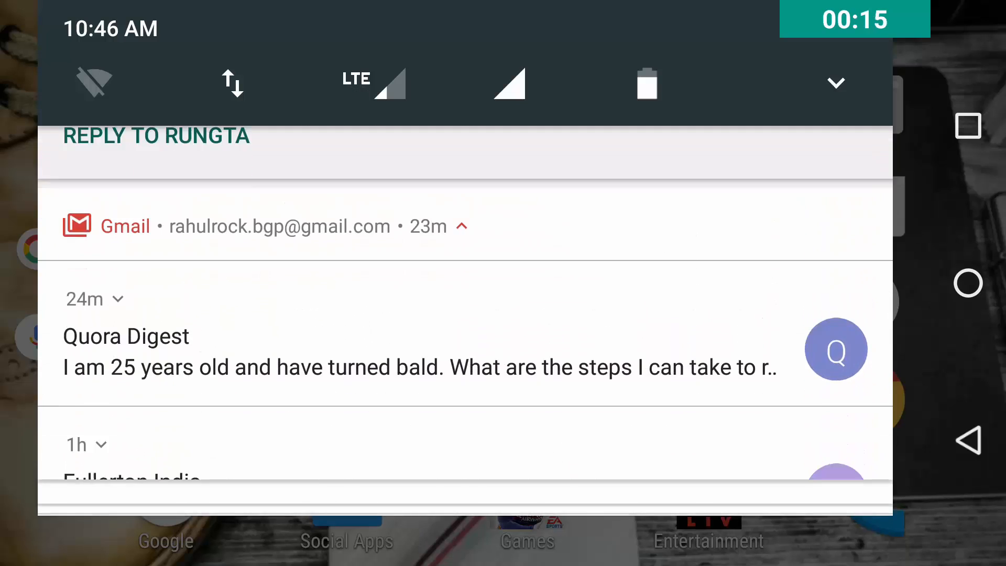
click(120, 299)
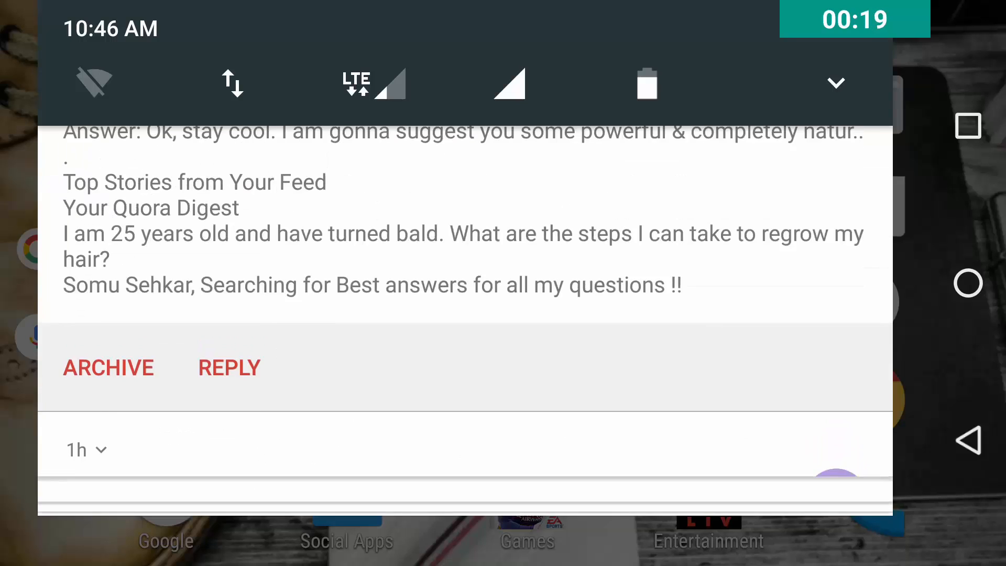
click(228, 367)
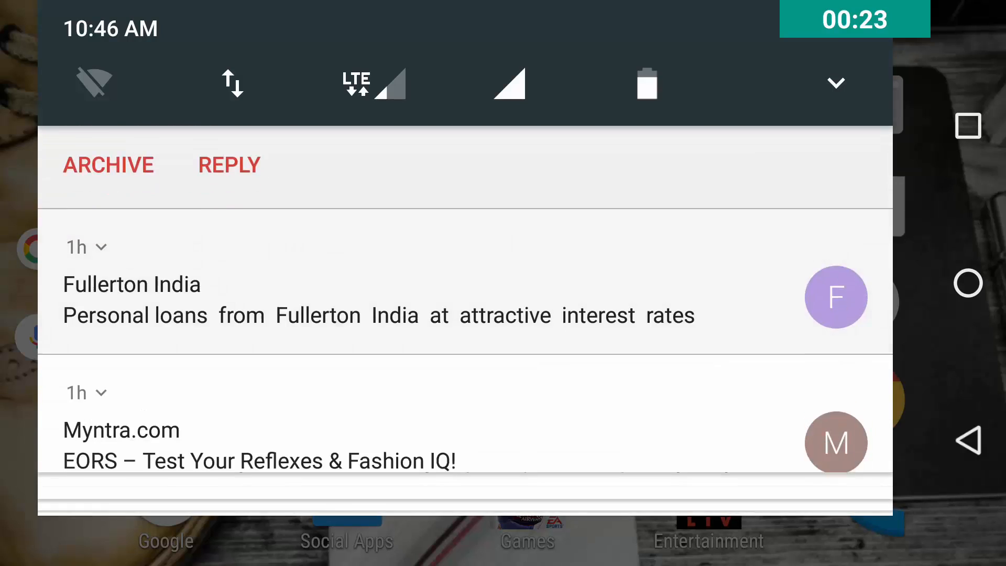
click(101, 247)
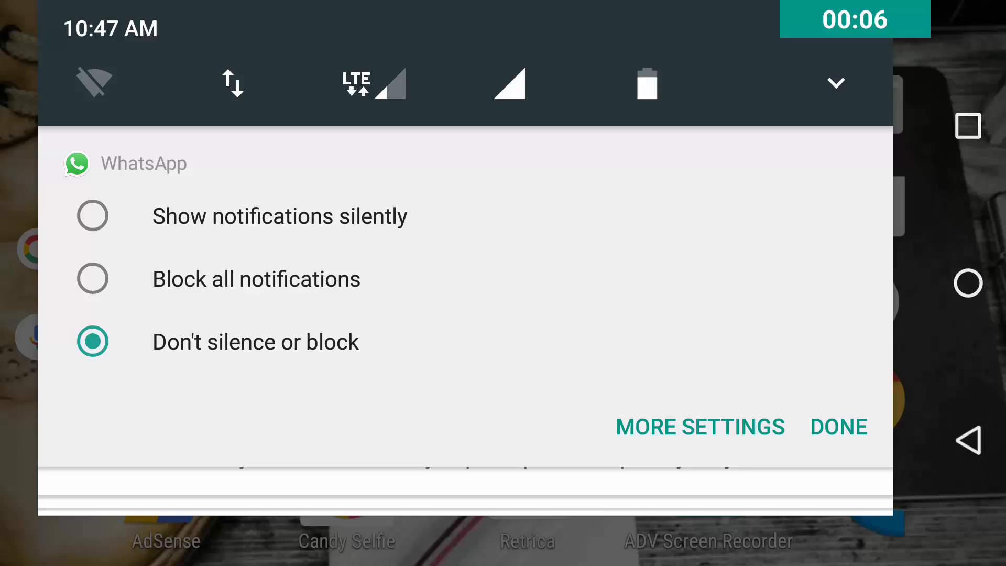
Show WhatsApp's notification importance controls, view its full notification settings, and return home
click(838, 427)
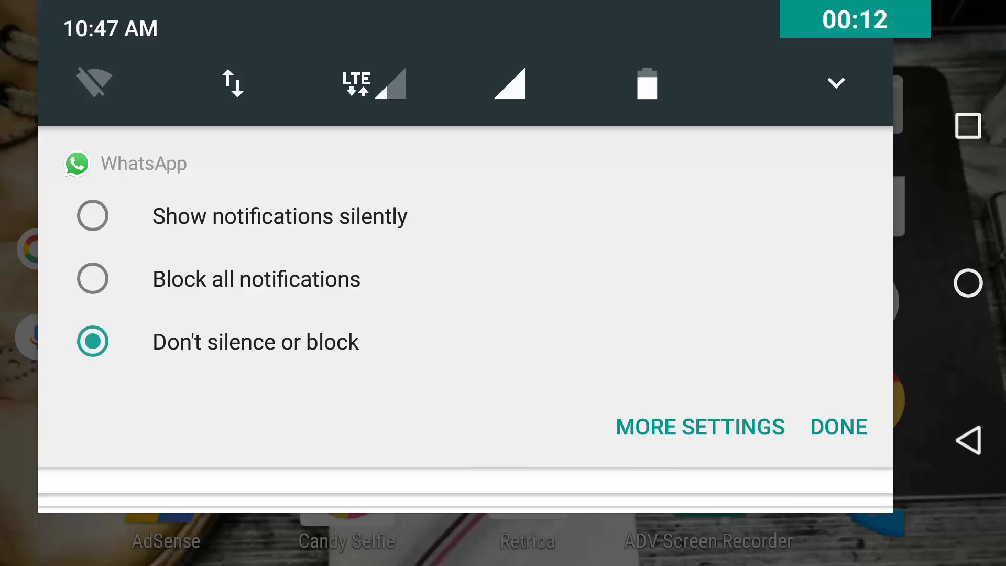
click(699, 427)
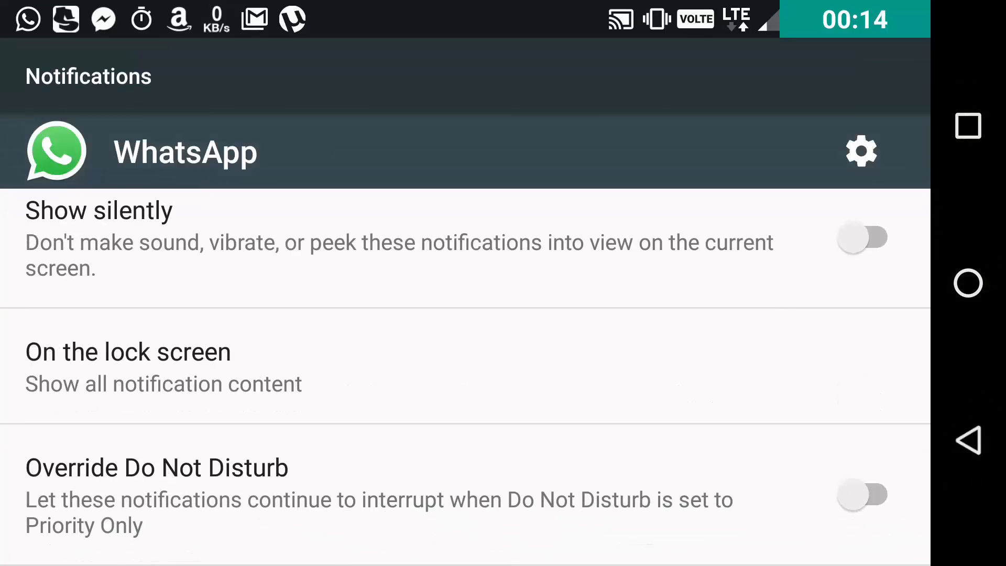
key(HOME)
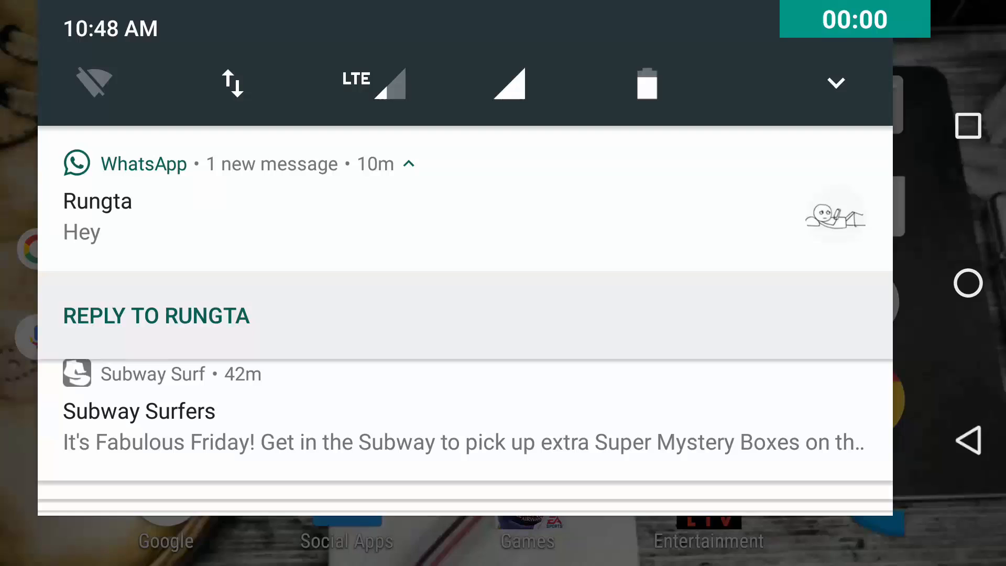
Reply 'Hey thanks' to Rungta's WhatsApp message straight from the notification
click(155, 315)
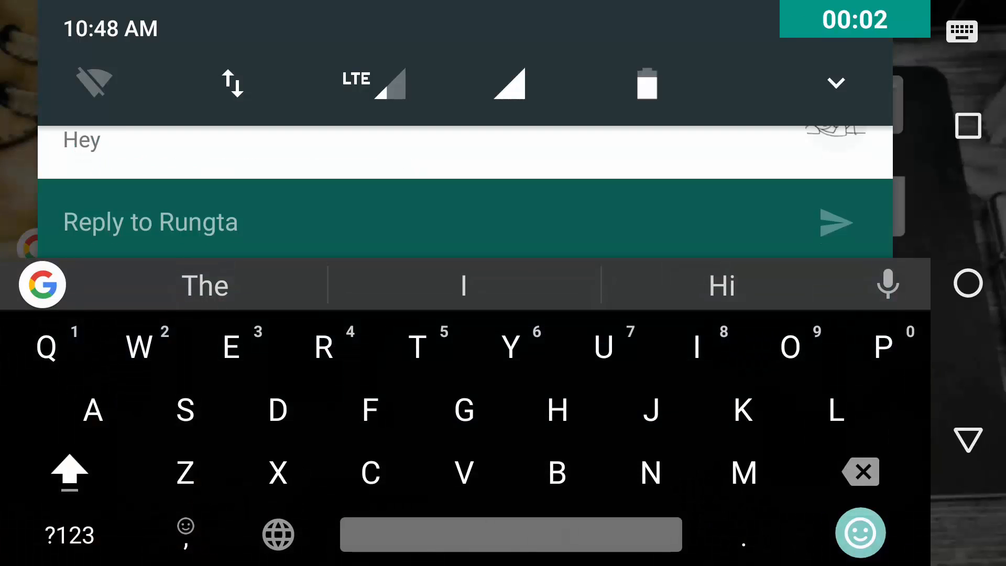
text(Hey)
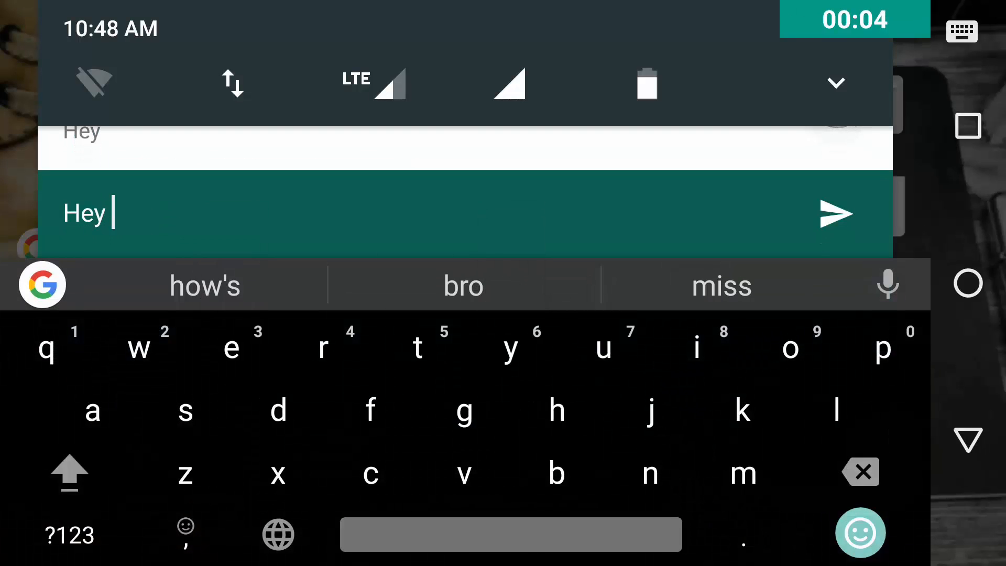
text(thanks)
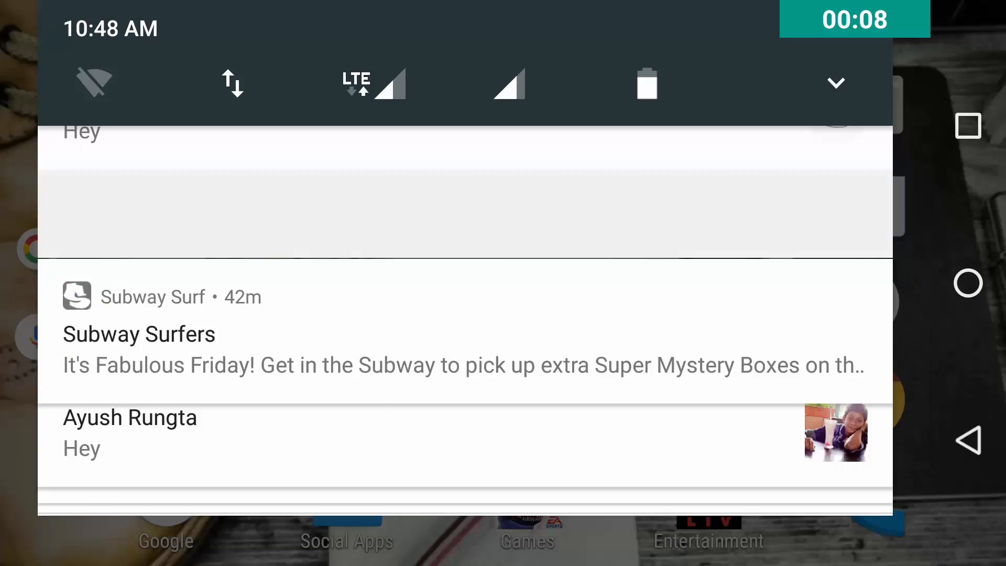
scroll(down, 3)
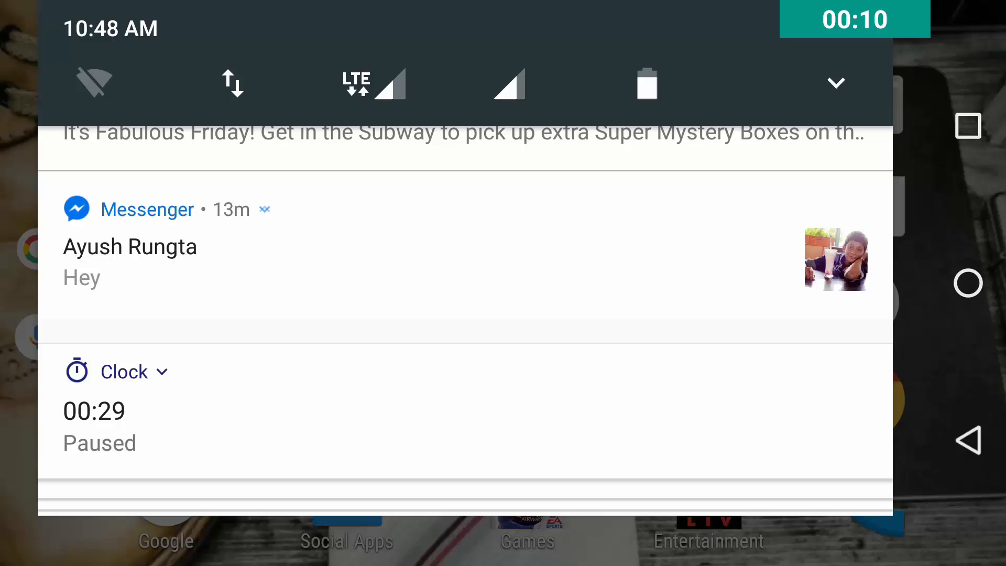
Expand the Messenger notification and send a 'Hey' reply from it
click(264, 209)
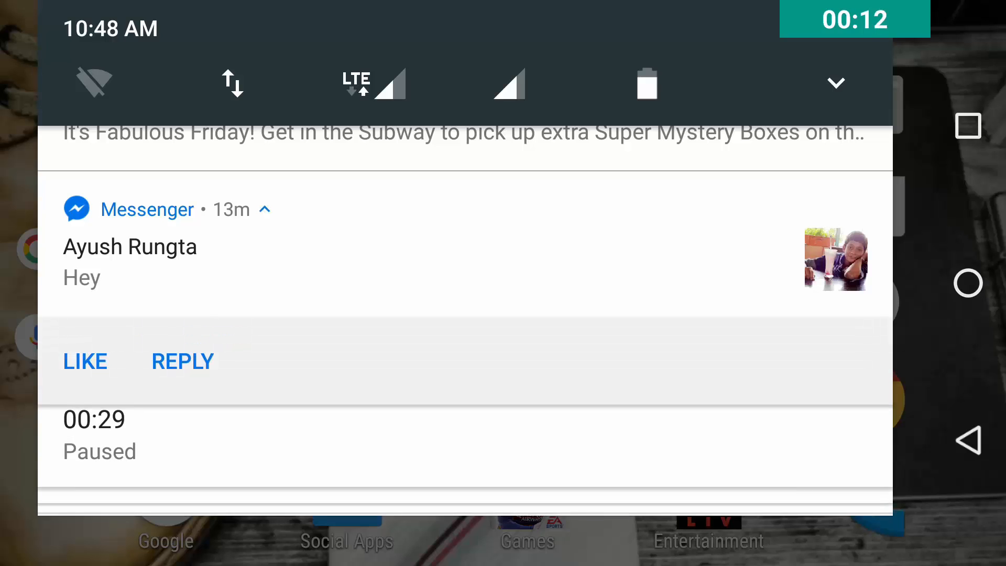
click(183, 359)
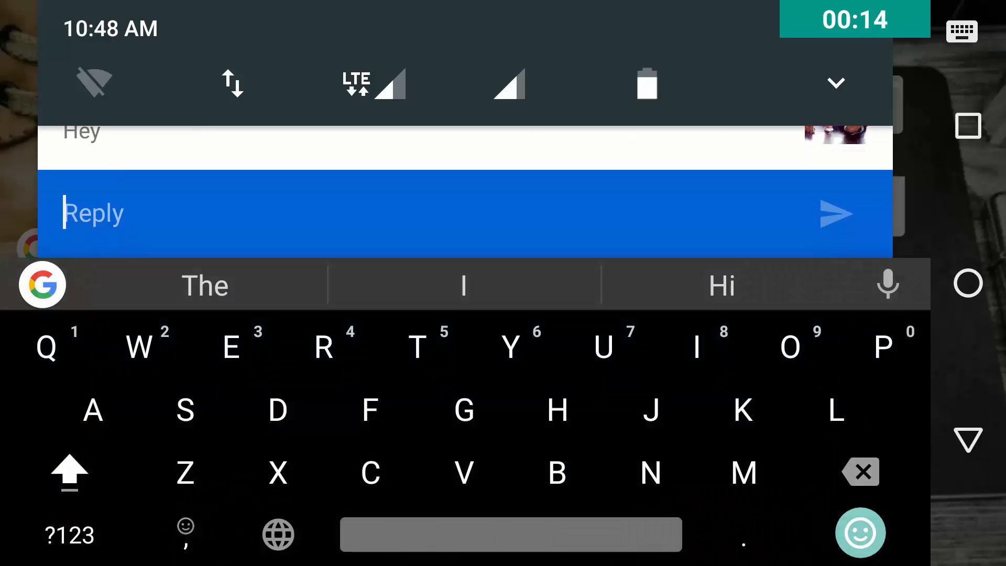
text(Hey Th)
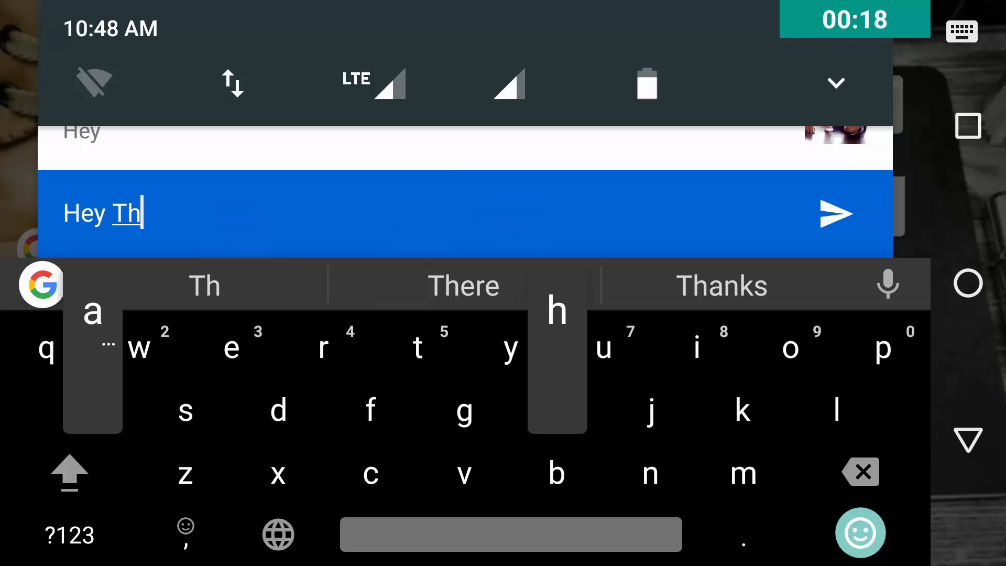
click(720, 285)
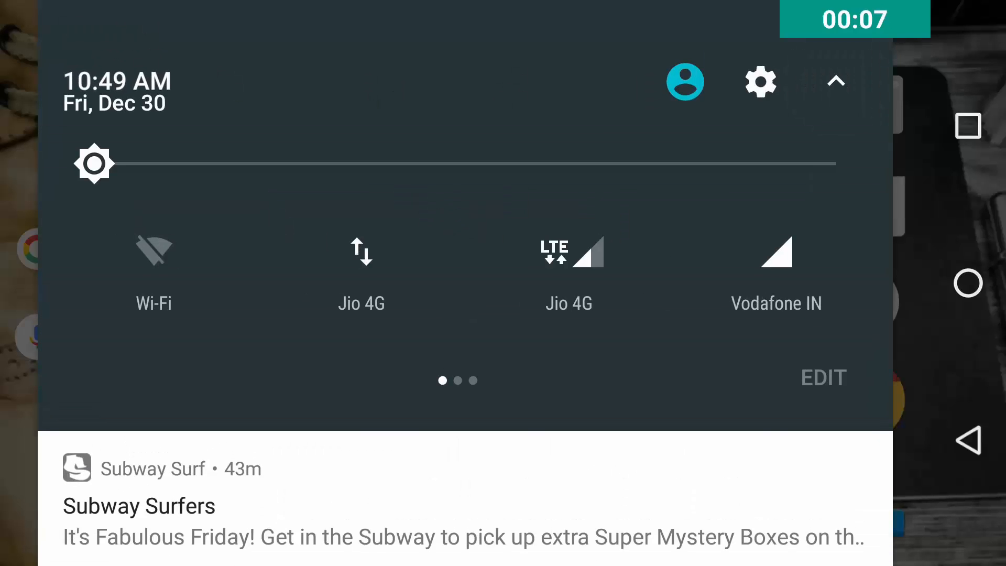
Enter the quick settings tile editor and browse the tiles to reorder them
click(824, 377)
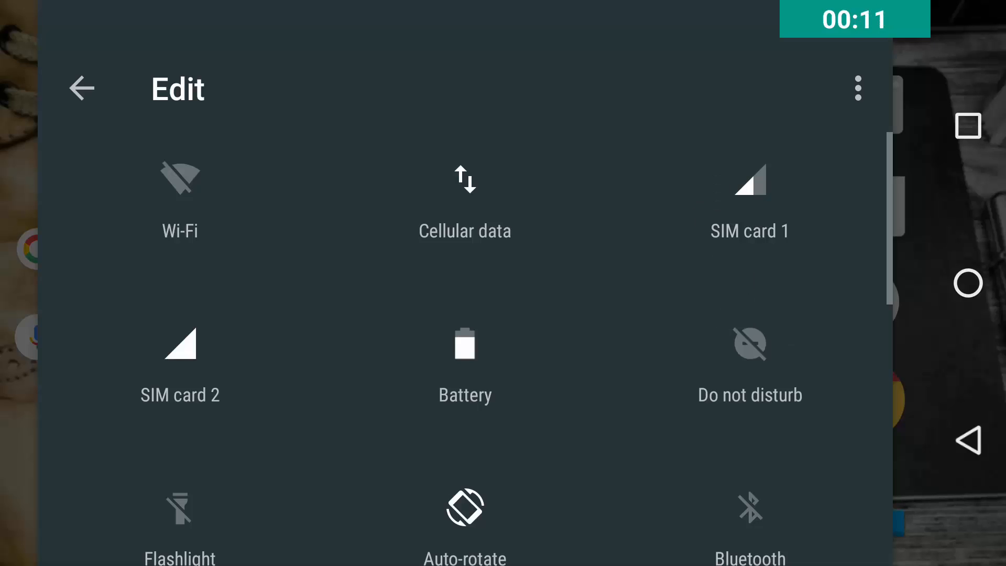
scroll(down, 3)
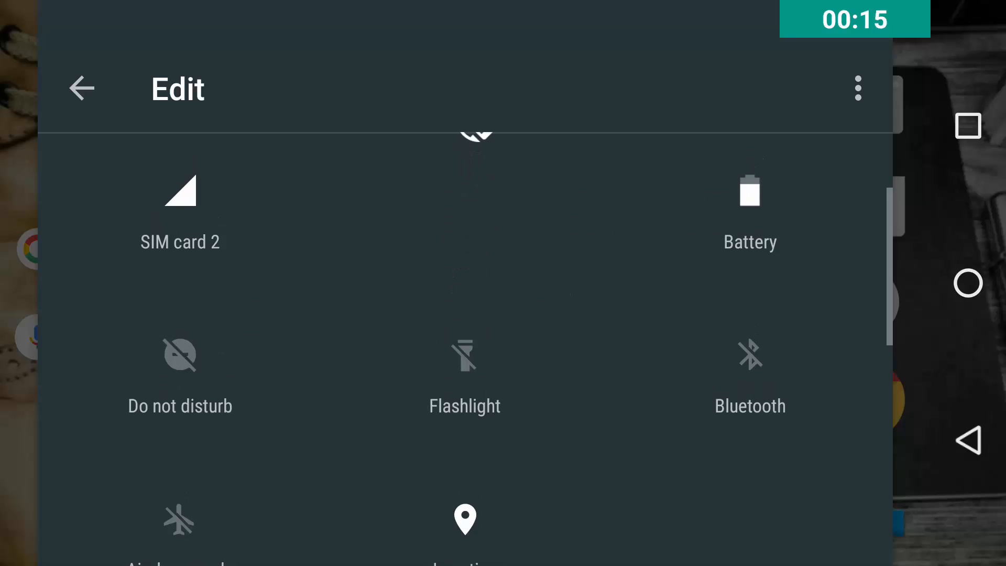
scroll(down, 3)
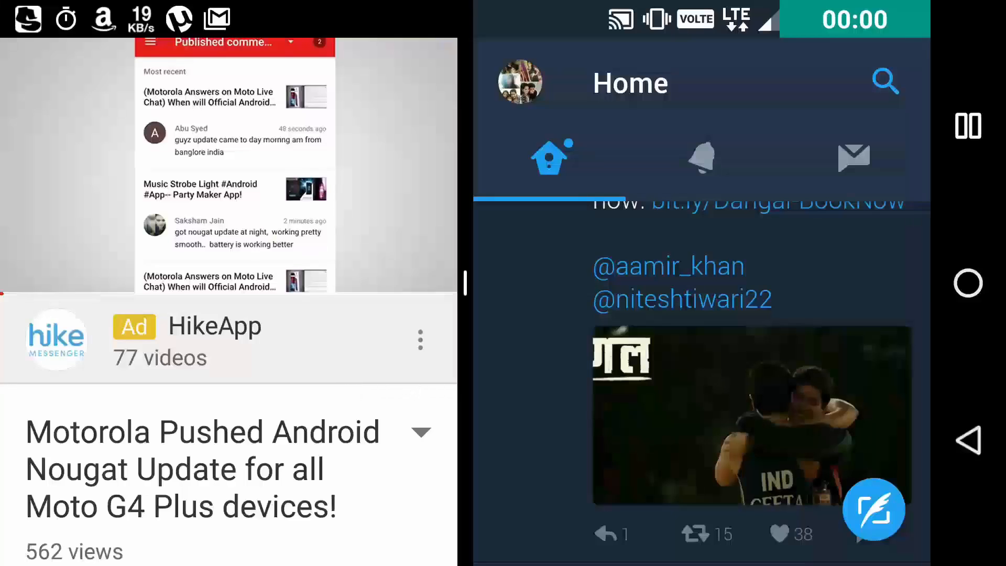
Show Facebook beside the playing video in split screen and scroll its feed
click(234, 167)
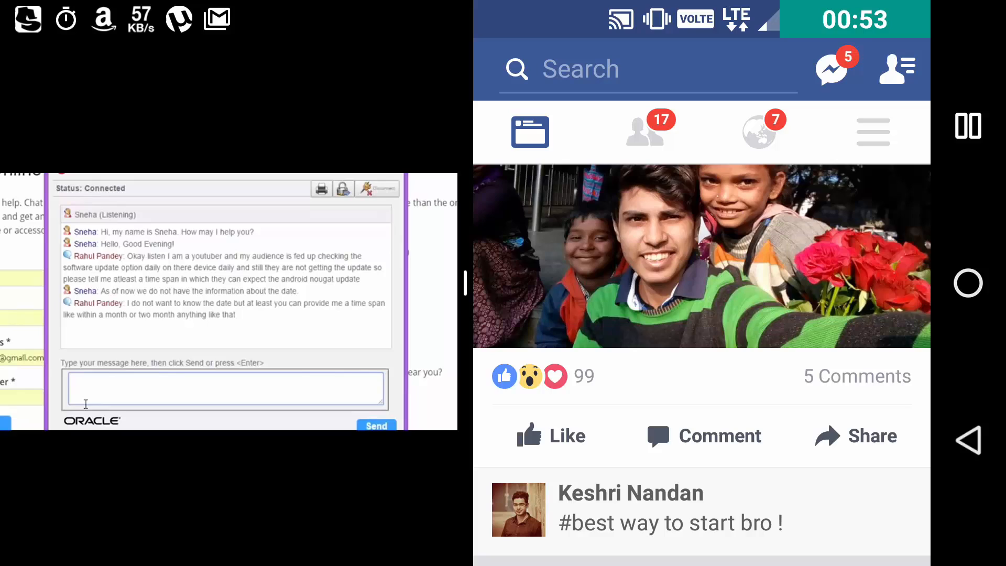
scroll(down, 3)
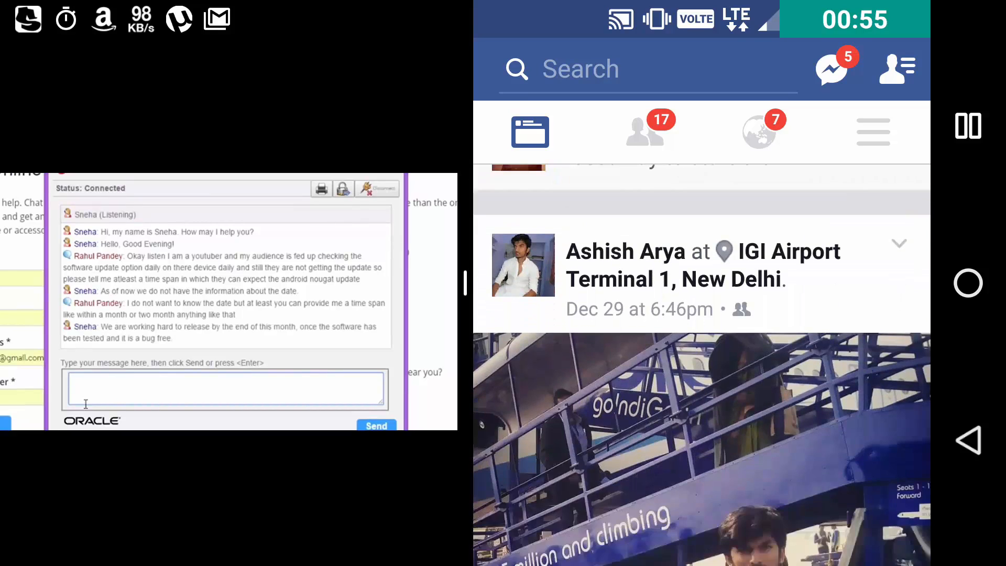
text(The devices which received the official sock test update will also get the latest update of android nougat whi)
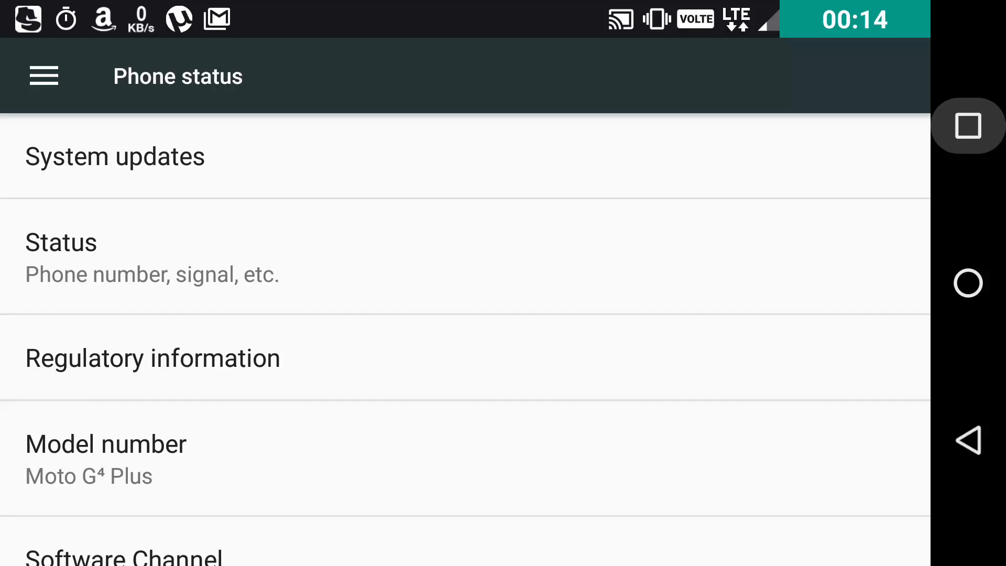
View About phone with System updates and the Moto G4 Plus model number
click(502, 543)
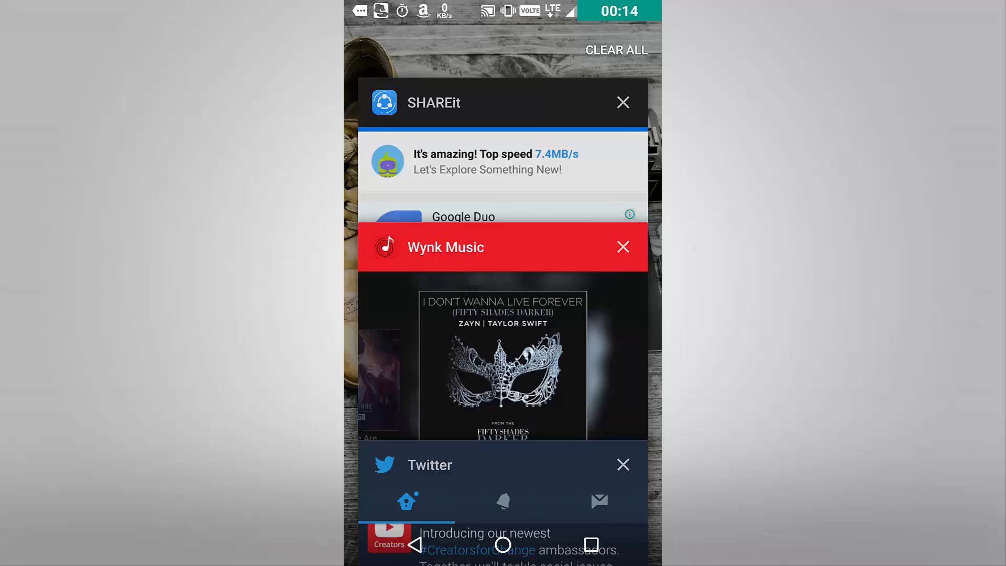
Show the recent apps stack with SHAREit, Wynk Music and Twitter
click(502, 544)
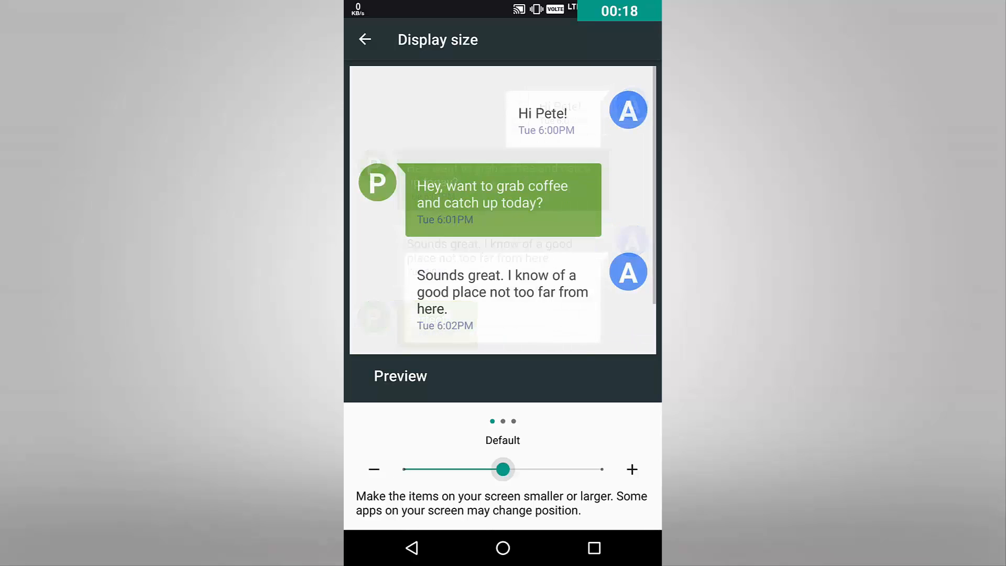
Preview the display size at Large, then Small, then back to Large
drag(503, 470, 601, 470)
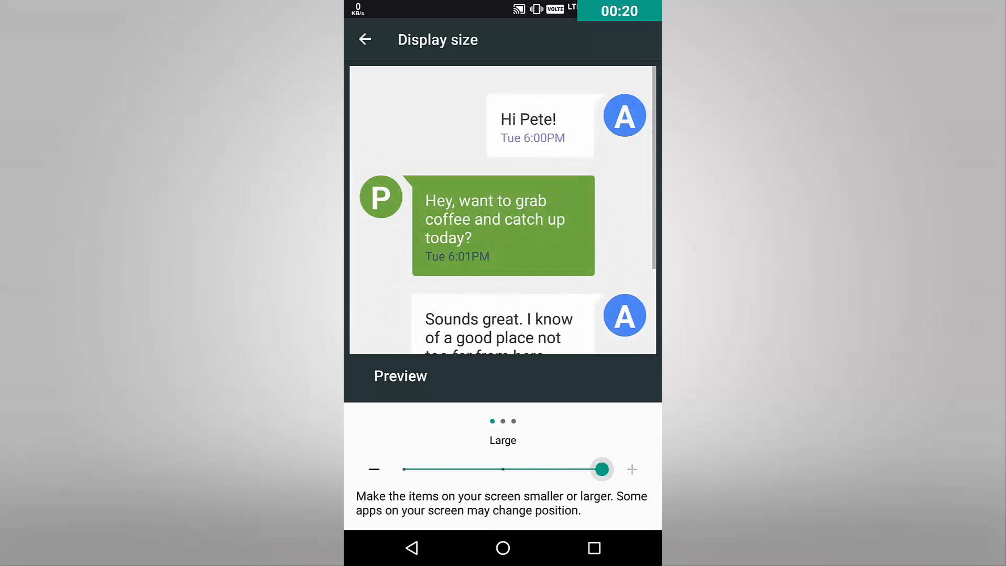
drag(601, 469, 403, 469)
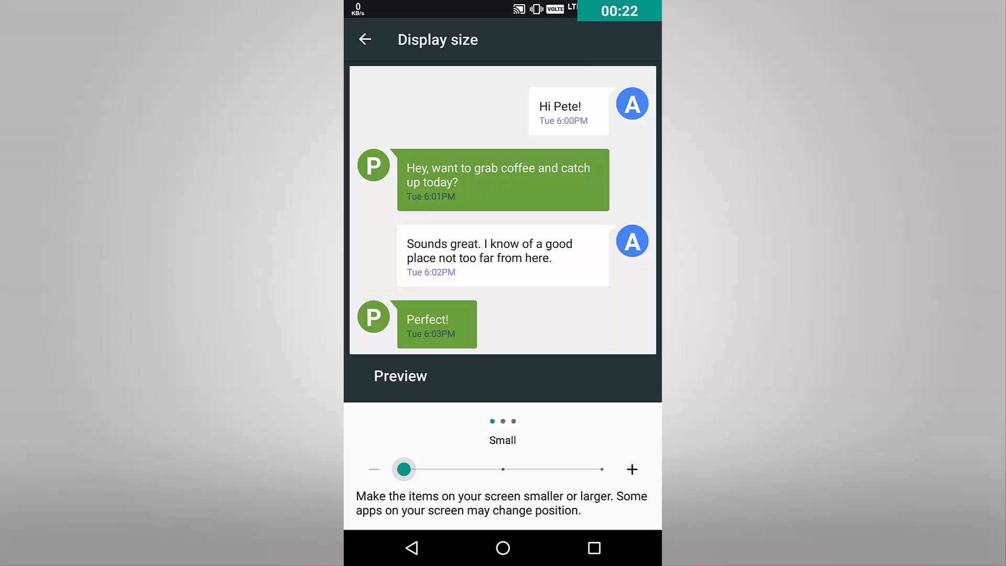
drag(403, 469, 601, 469)
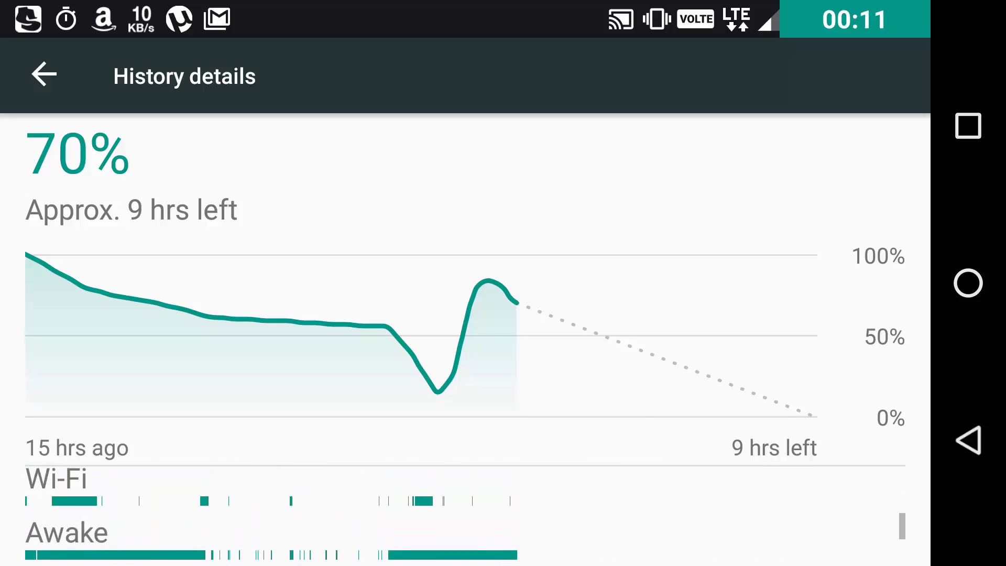
View the battery history details with the charge graph and about 9 hours left
scroll(down, 3)
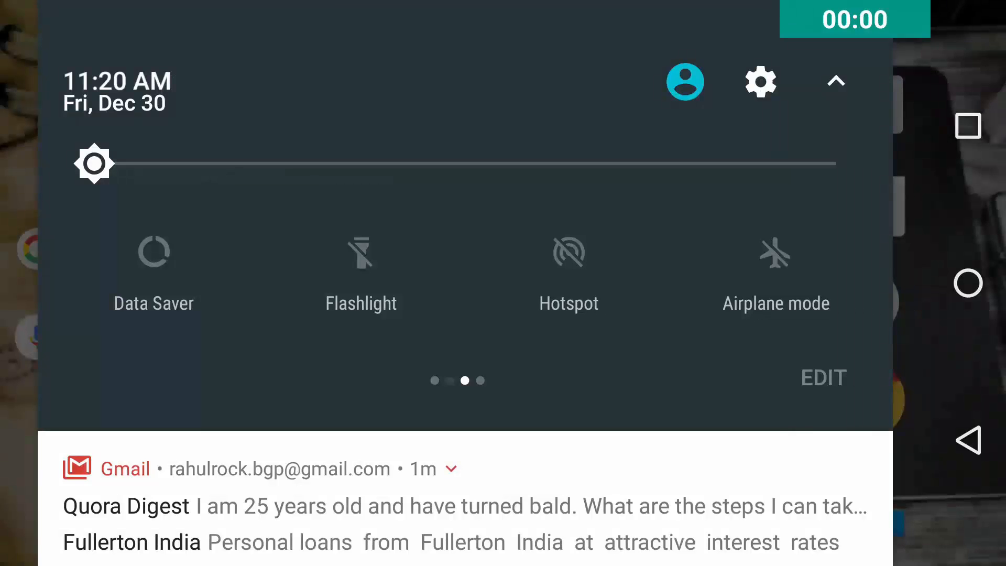
Bring up the quick-settings page holding Data Saver, Flashlight, Hotspot and Airplane mode toggles
click(153, 263)
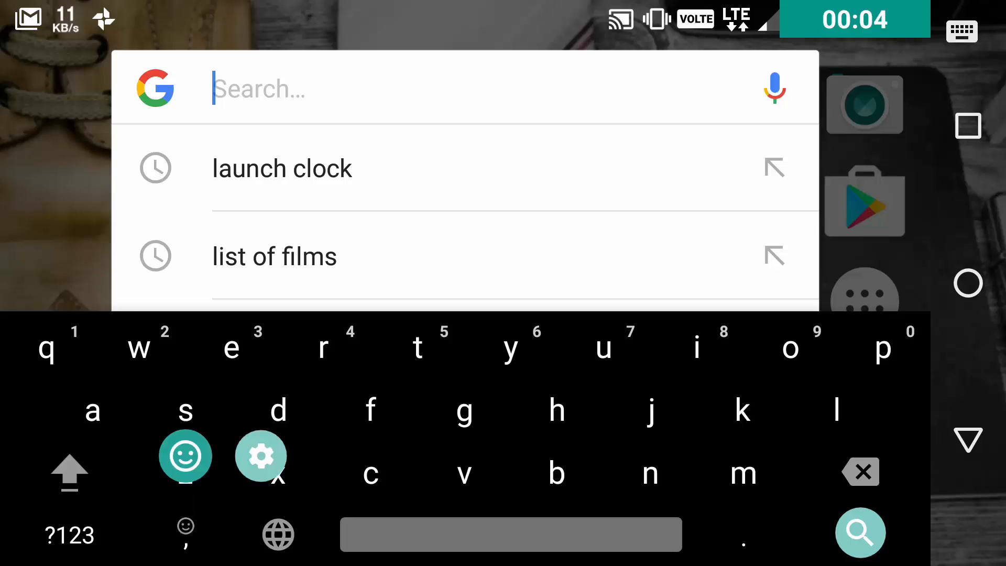
Switch Gboard to its emoji panel beneath the Google search box
click(184, 456)
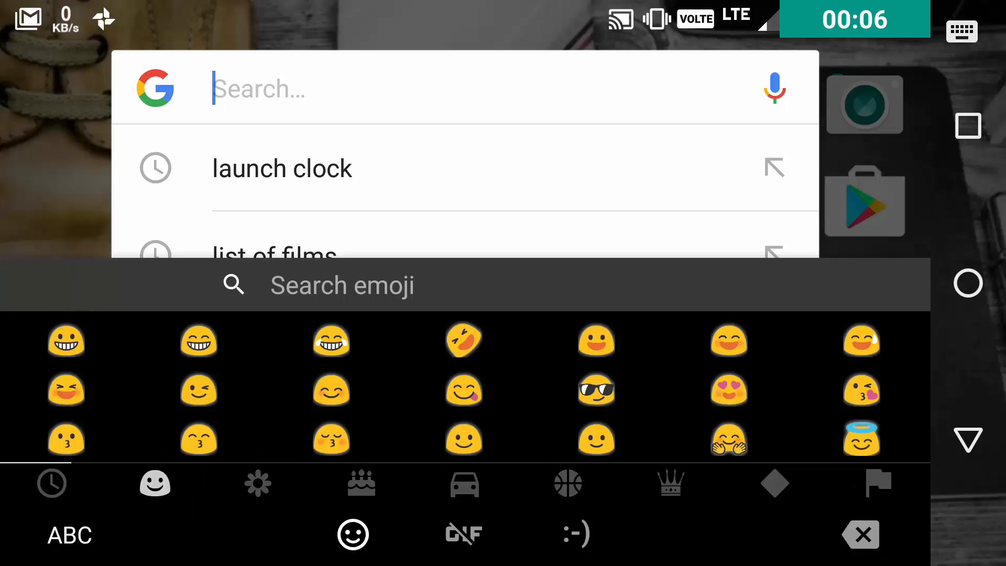